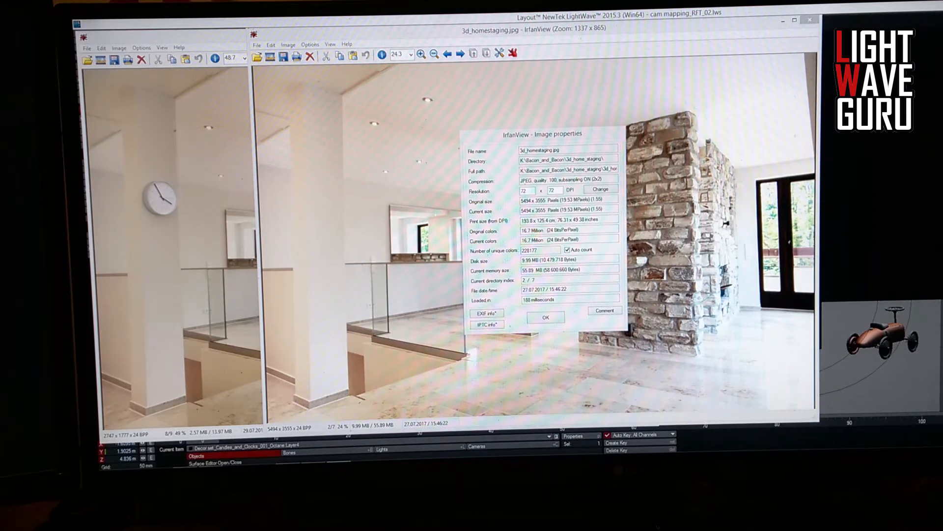
# Check the photo's camera EXIF data, then close the EXIF info and image properties
pyautogui.click(486, 313)
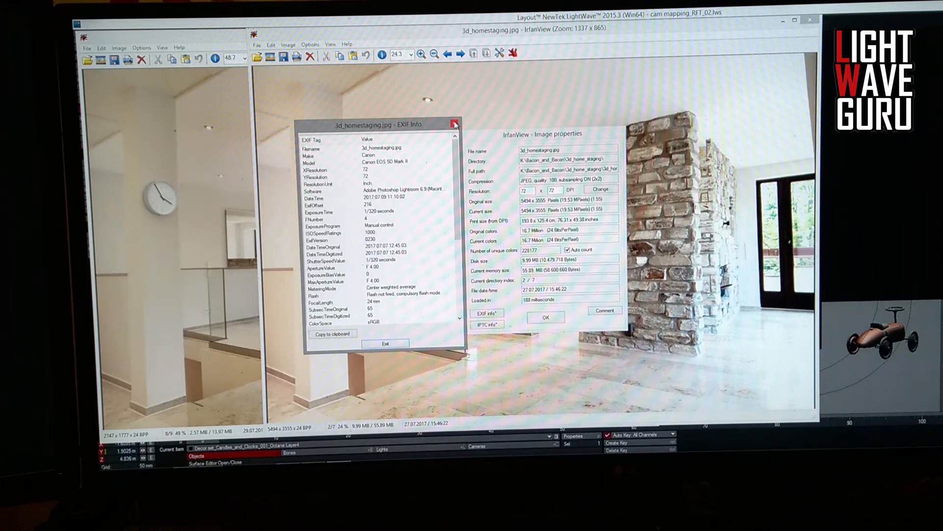
pyautogui.moveTo(455, 126)
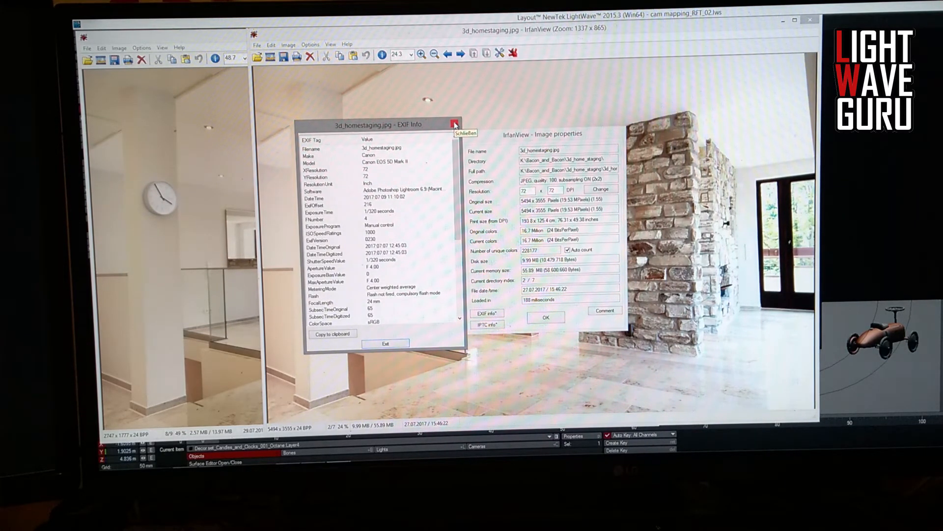
pyautogui.click(456, 123)
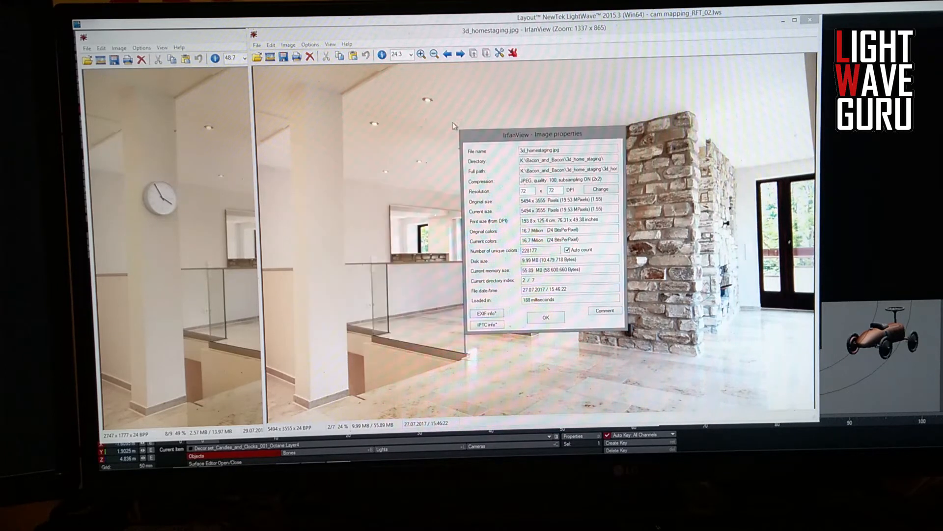
pyautogui.moveTo(540, 133); pyautogui.dragTo(558, 141)
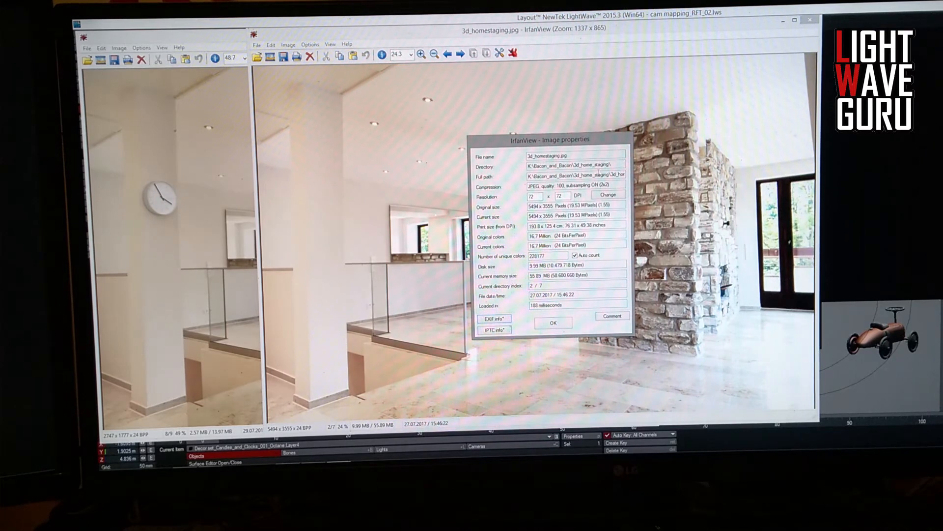
pyautogui.click(552, 323)
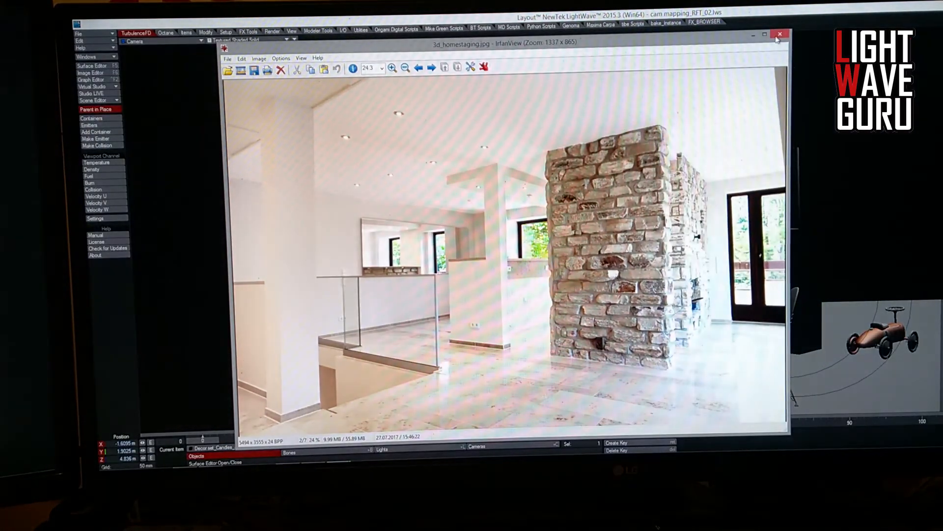
# Close IrfanView and launch the Octane IPR preview of the dining scene
pyautogui.click(780, 34)
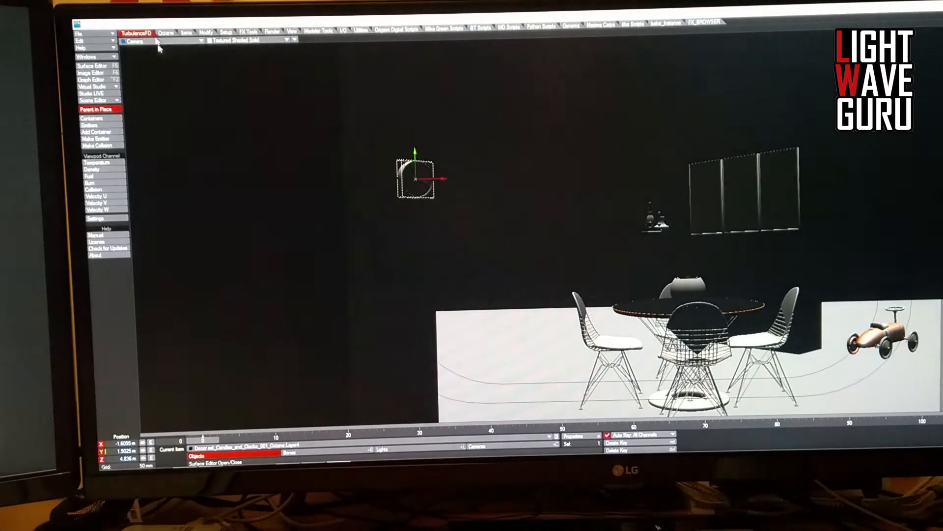
pyautogui.click(166, 32)
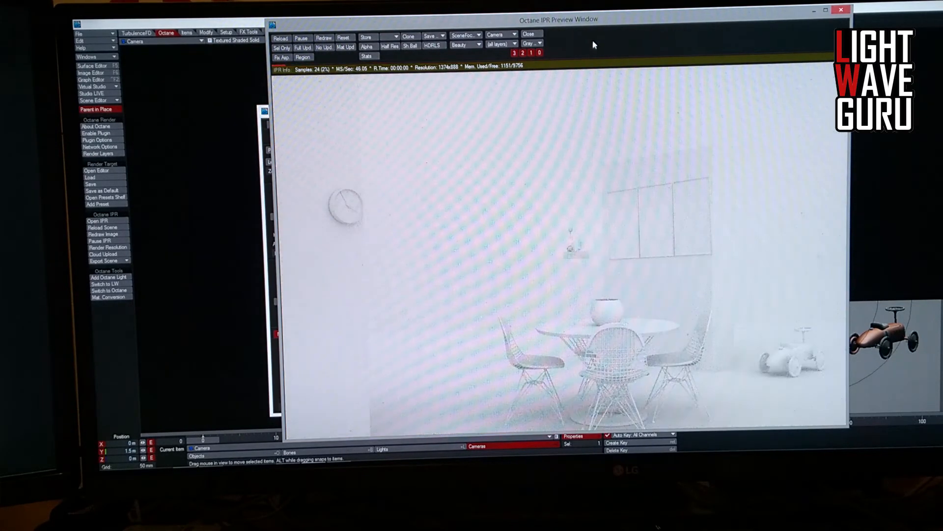
# Close the Octane preview and switch the viewport to Perspective view
pyautogui.click(542, 43)
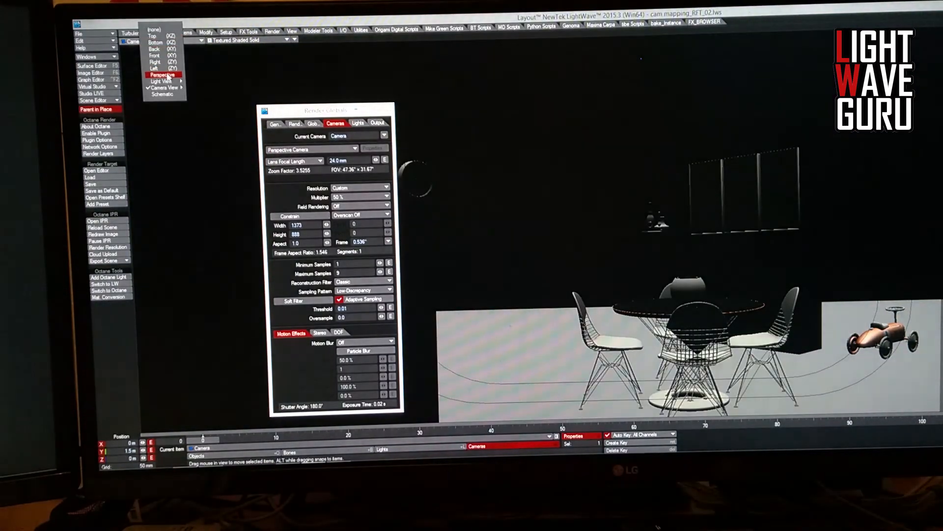
pyautogui.click(162, 74)
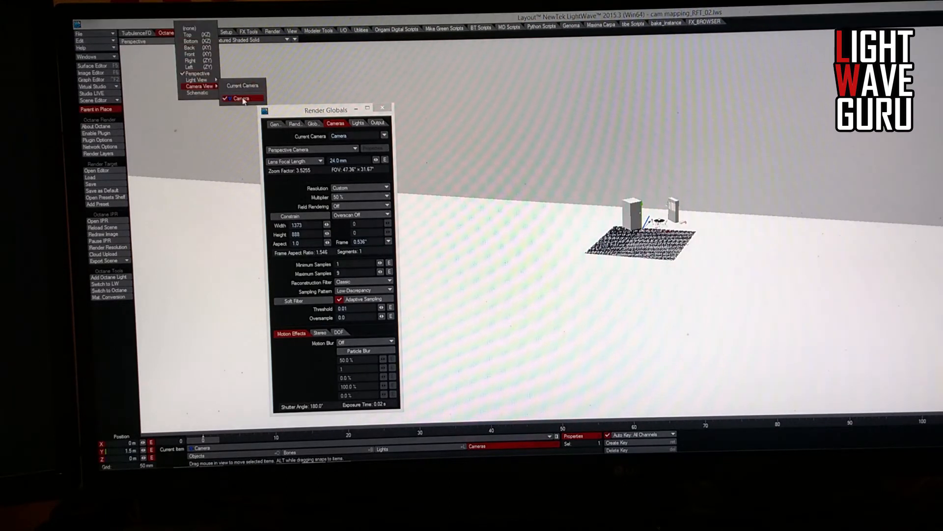
# Switch the viewport to Camera view and close Render Globals
pyautogui.click(241, 98)
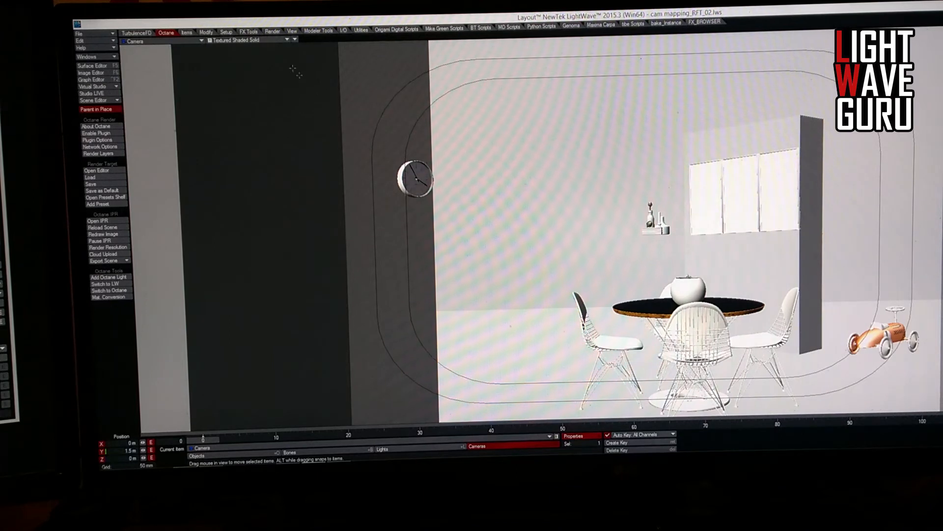
pyautogui.click(253, 40)
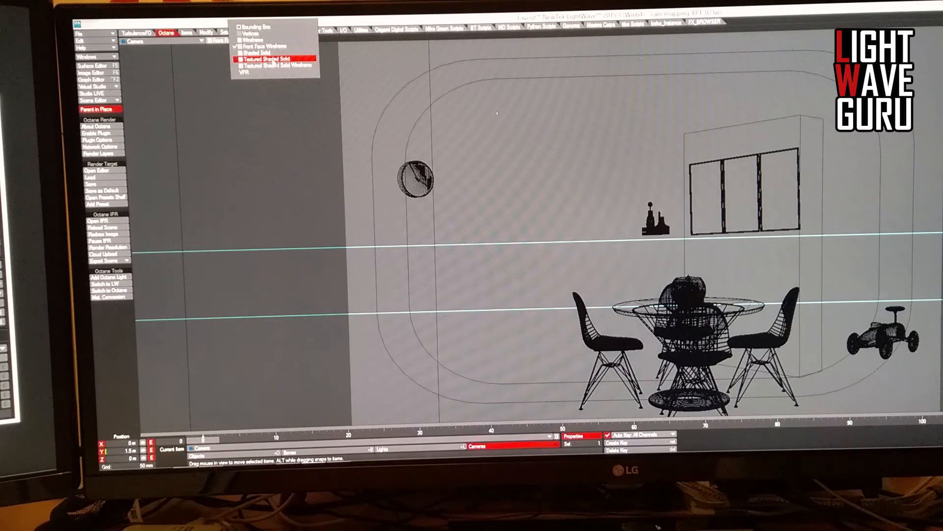
# Restore Textured Shaded Solid shading and render the furniture into the living-room photo in Octane IPR
pyautogui.click(266, 59)
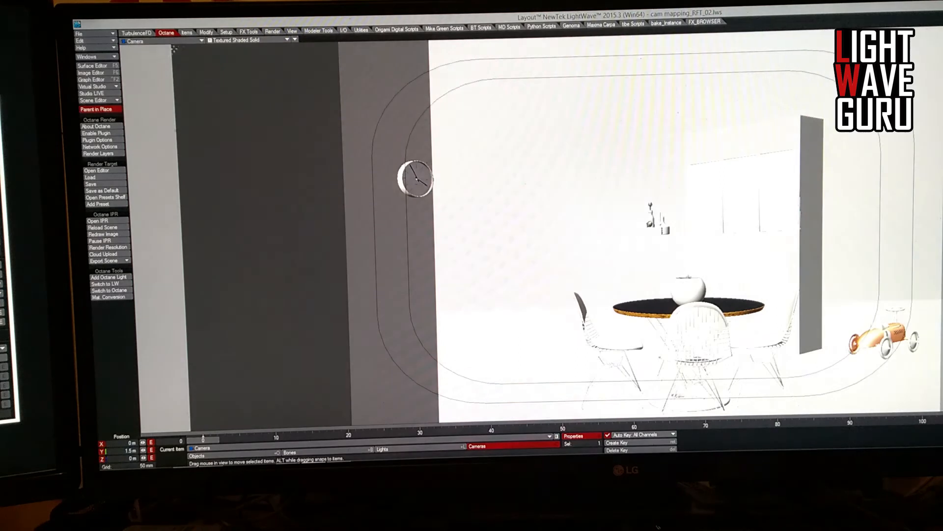
pyautogui.click(102, 220)
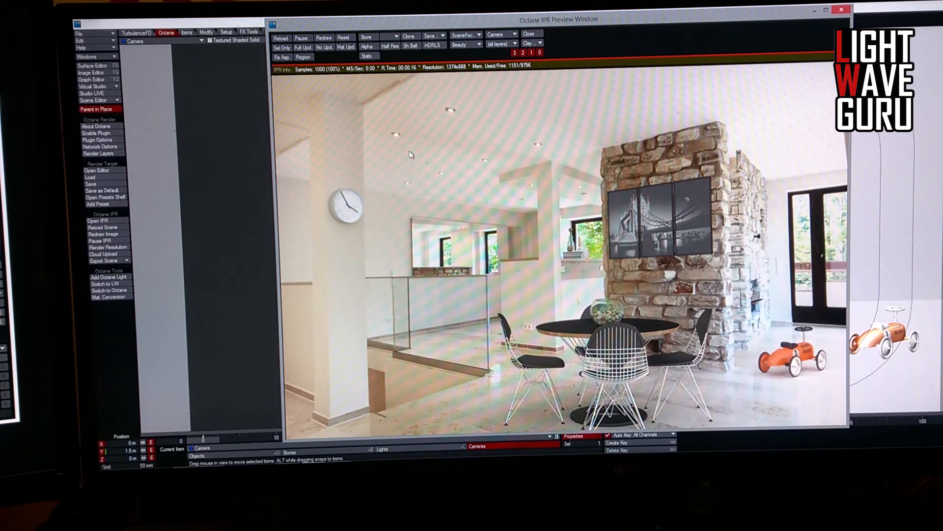
pyautogui.moveTo(526, 281)
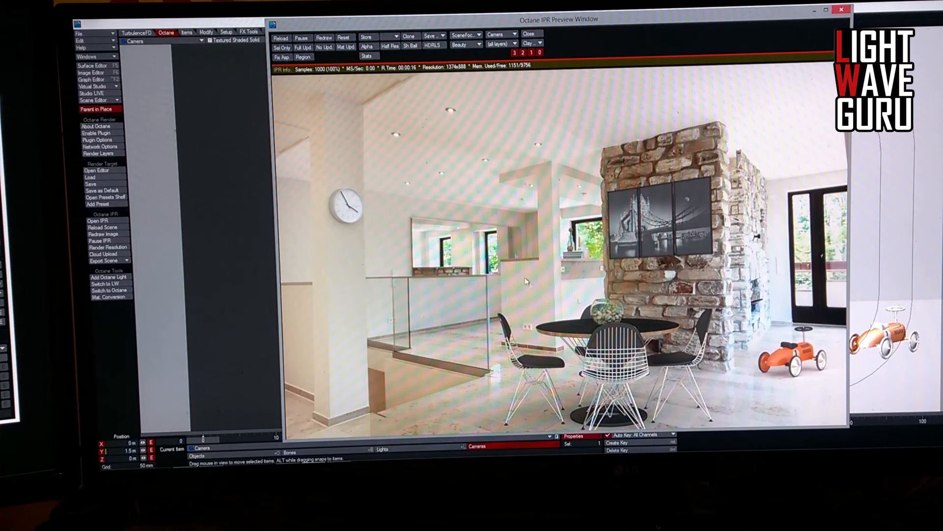